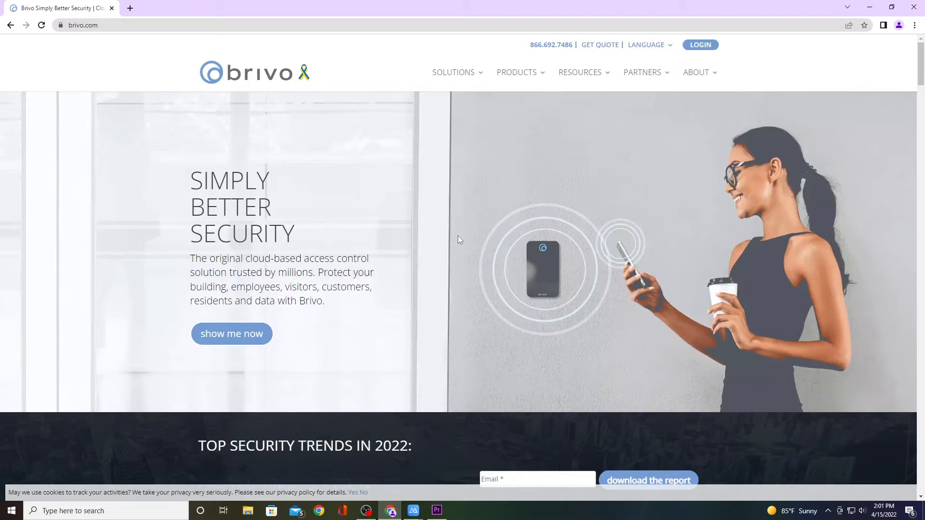
{"action": "mouse_move", "coordinate": [699, 45]}
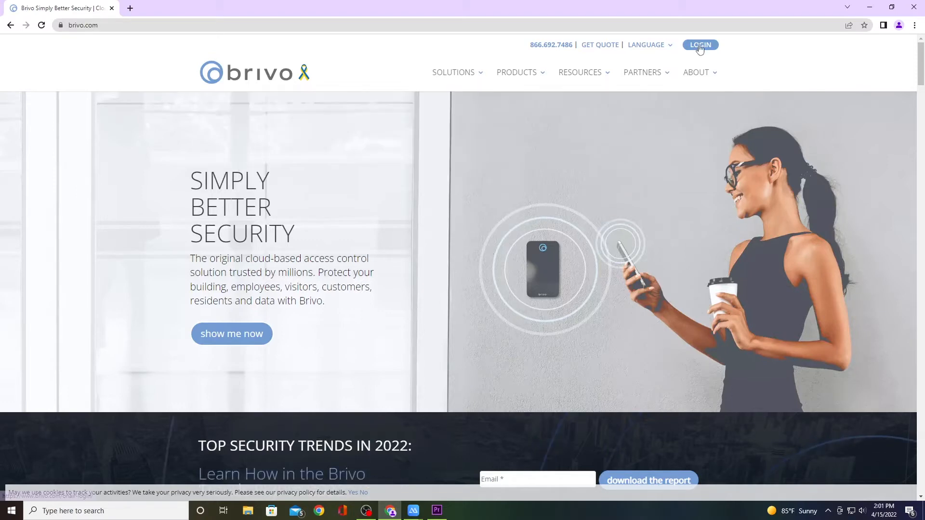
Step: Reach the Brivo login portal, dismiss the security trends popup, and sign in to Brivo Access
{"action": "left_click", "coordinate": [700, 45]}
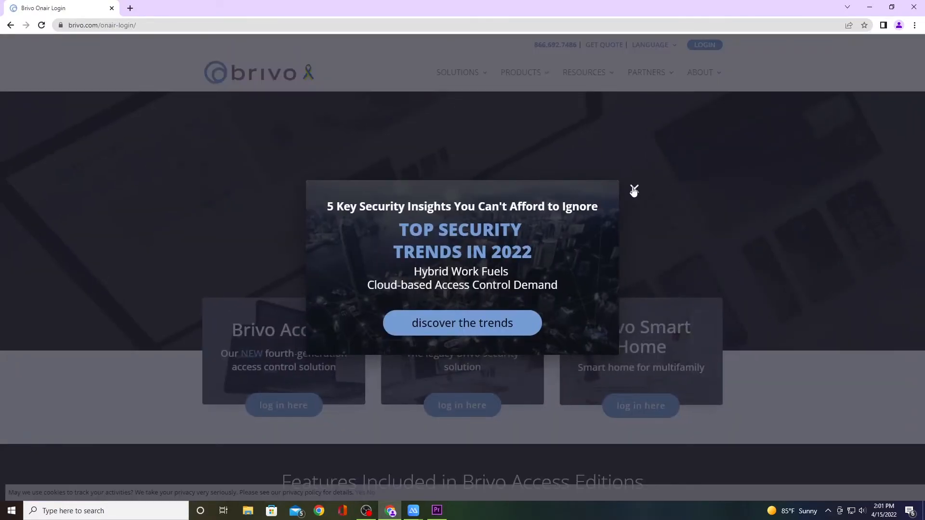
{"action": "left_click", "coordinate": [633, 191]}
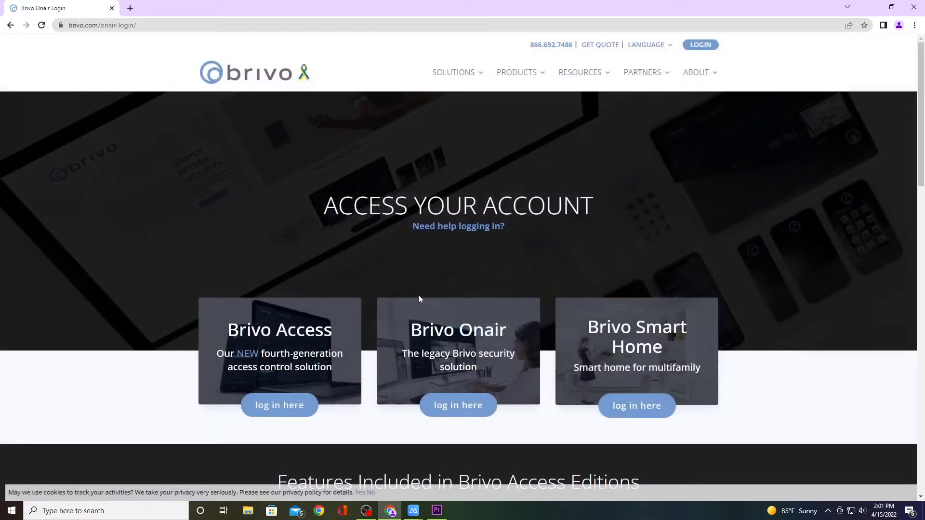
{"action": "mouse_move", "coordinate": [422, 255]}
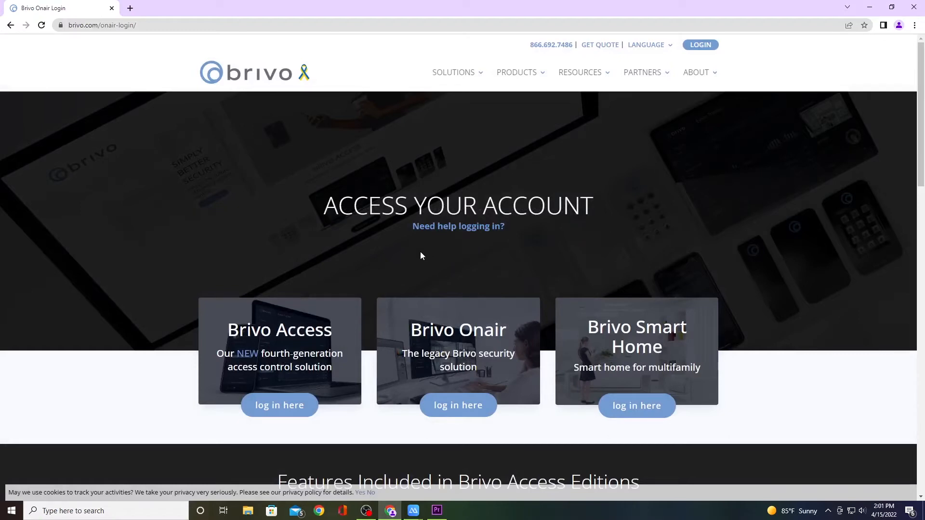
{"action": "mouse_move", "coordinate": [600, 364]}
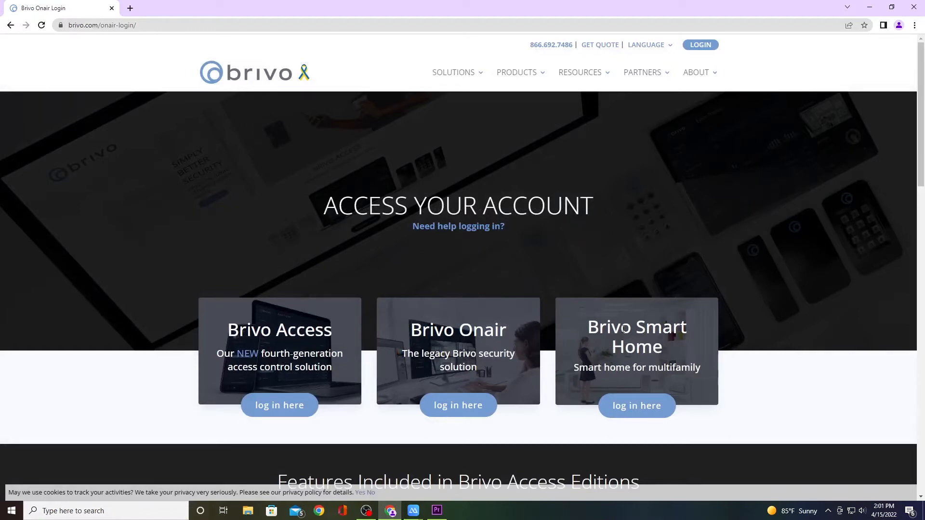
{"action": "mouse_move", "coordinate": [351, 337]}
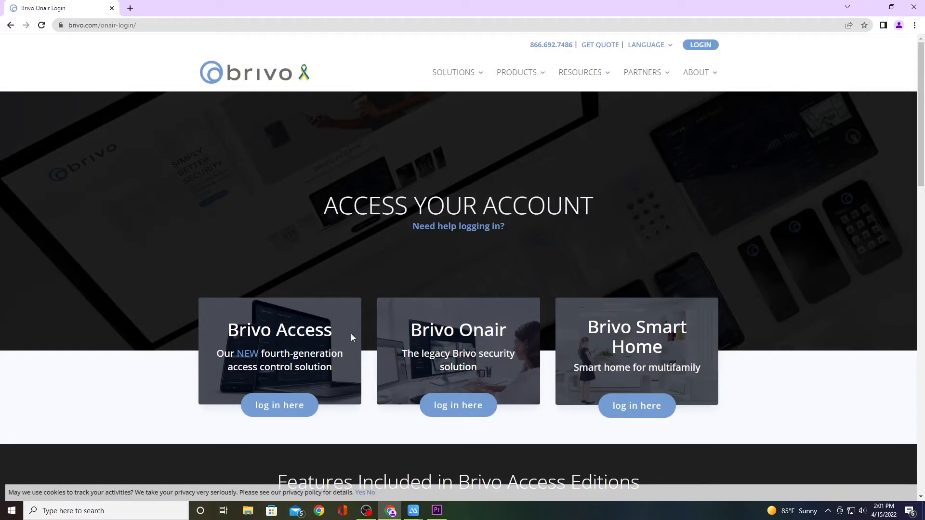
{"action": "mouse_move", "coordinate": [454, 350]}
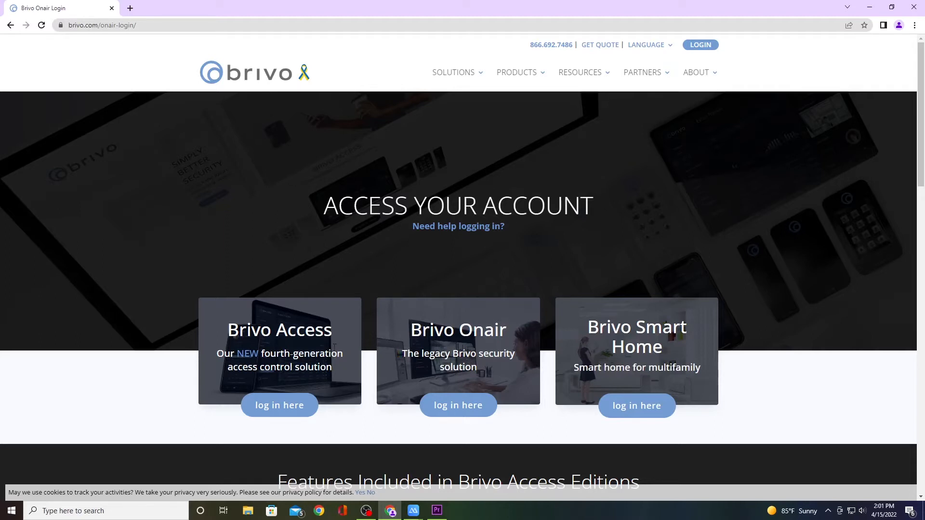
{"action": "mouse_move", "coordinate": [307, 390]}
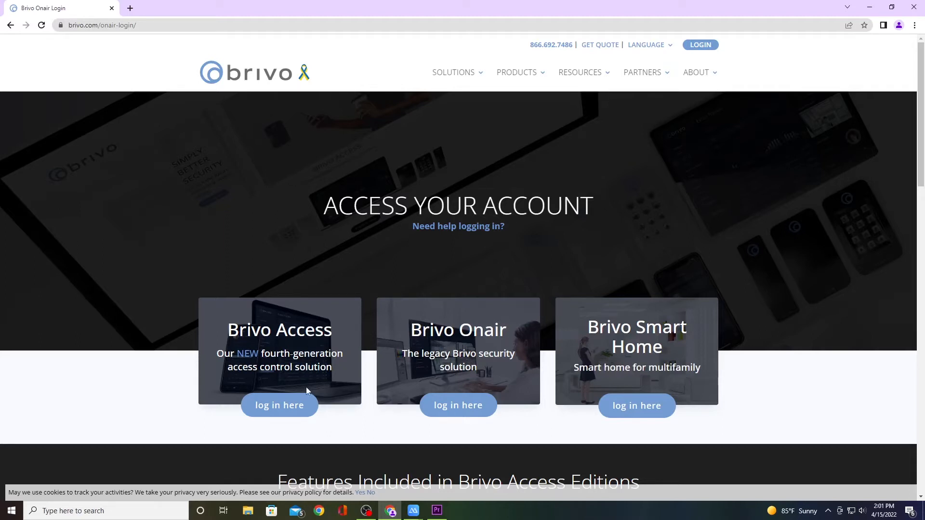
{"action": "left_click", "coordinate": [278, 405]}
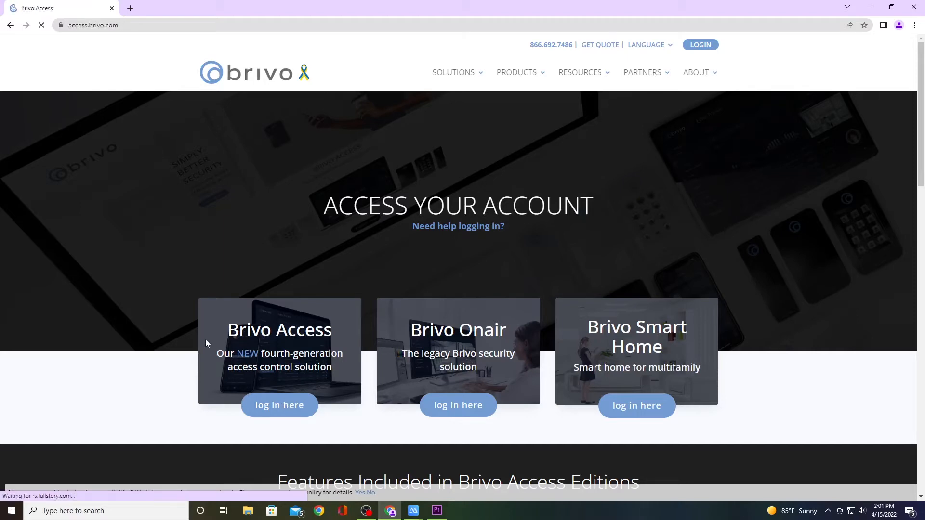
Step: Show the User Management list of existing users from the left sidebar's Users section
{"action": "left_click", "coordinate": [279, 406]}
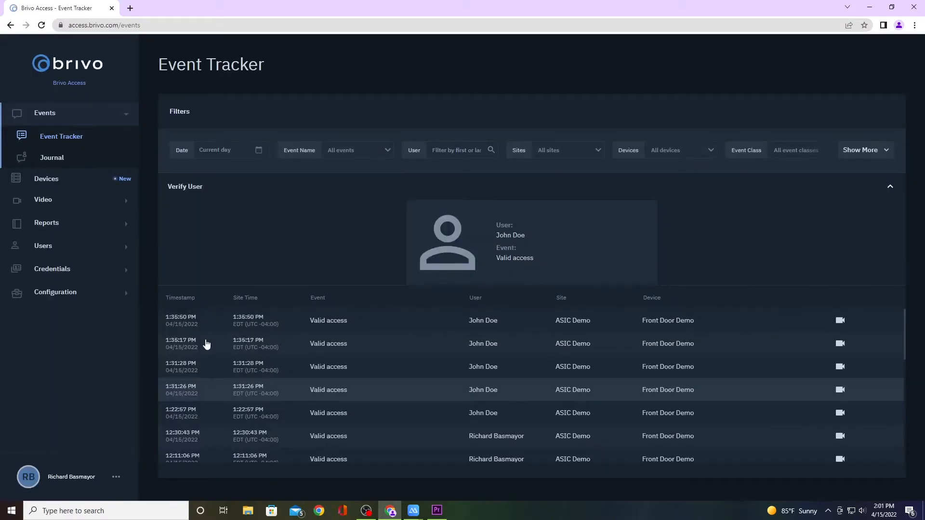
{"action": "mouse_move", "coordinate": [99, 336]}
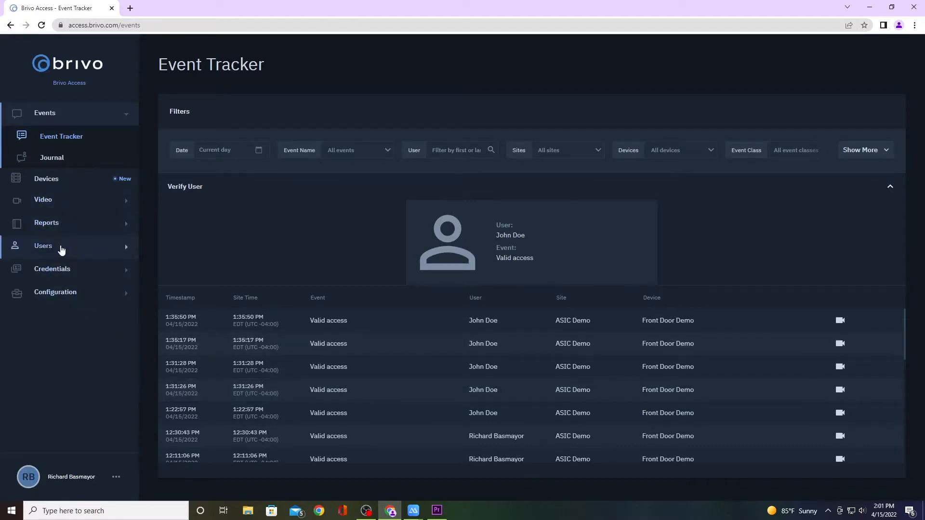
{"action": "left_click", "coordinate": [43, 246]}
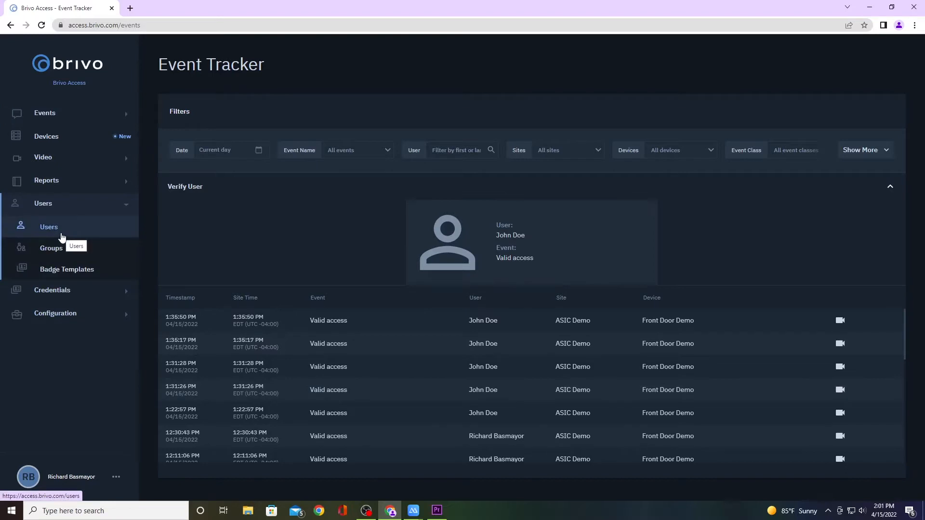
{"action": "left_click", "coordinate": [48, 226]}
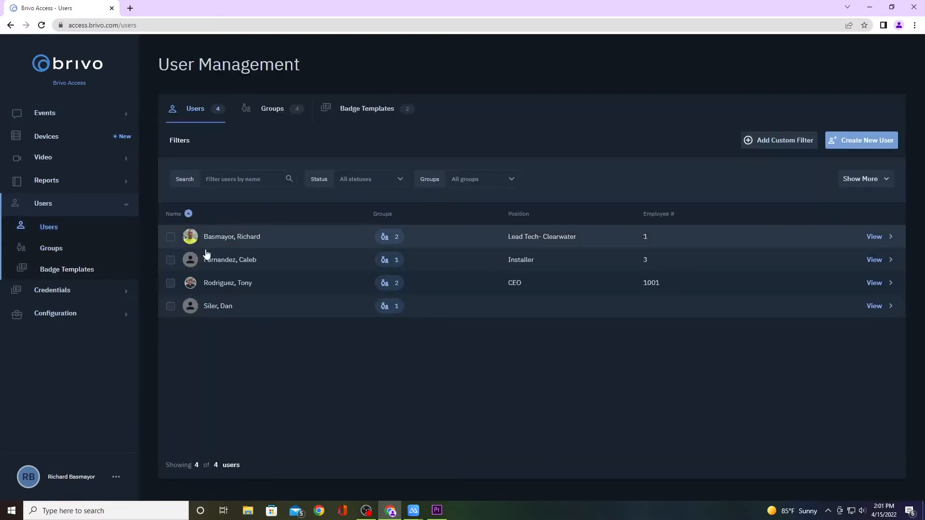
{"action": "mouse_move", "coordinate": [290, 258]}
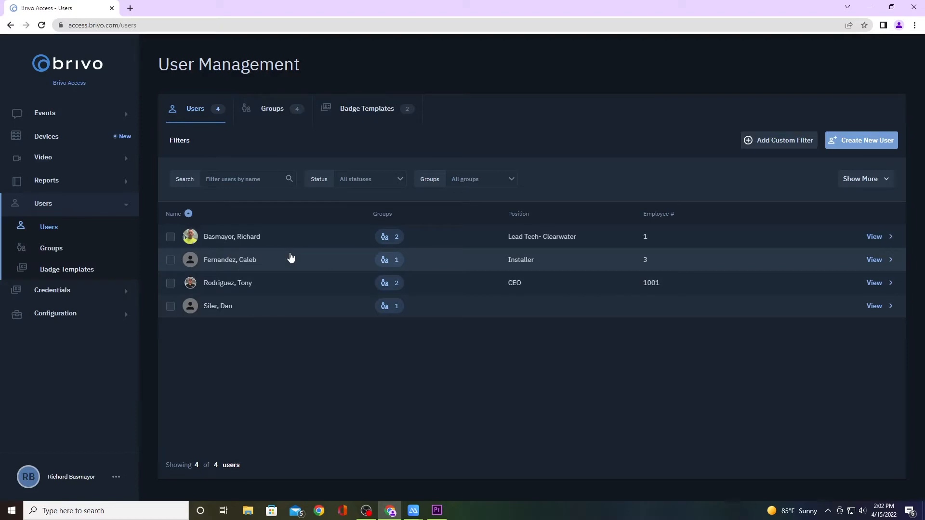
{"action": "mouse_move", "coordinate": [860, 140]}
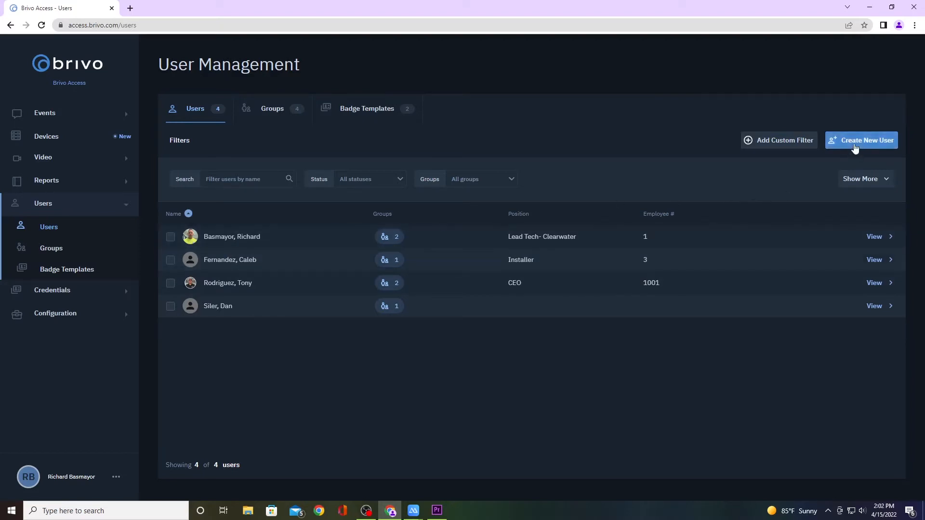
Step: Start a new user profile with first name John and last name Doe
{"action": "left_click", "coordinate": [860, 140]}
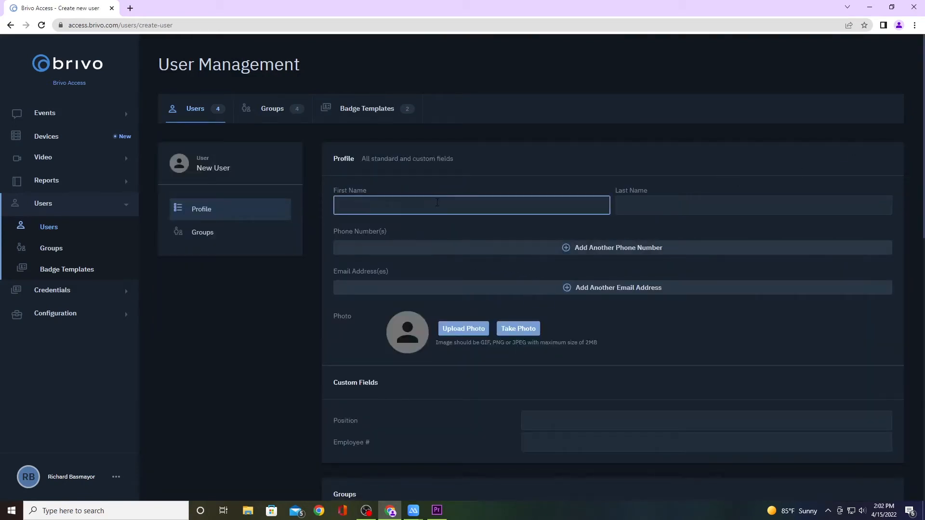
{"action": "type", "text": "Jo"}
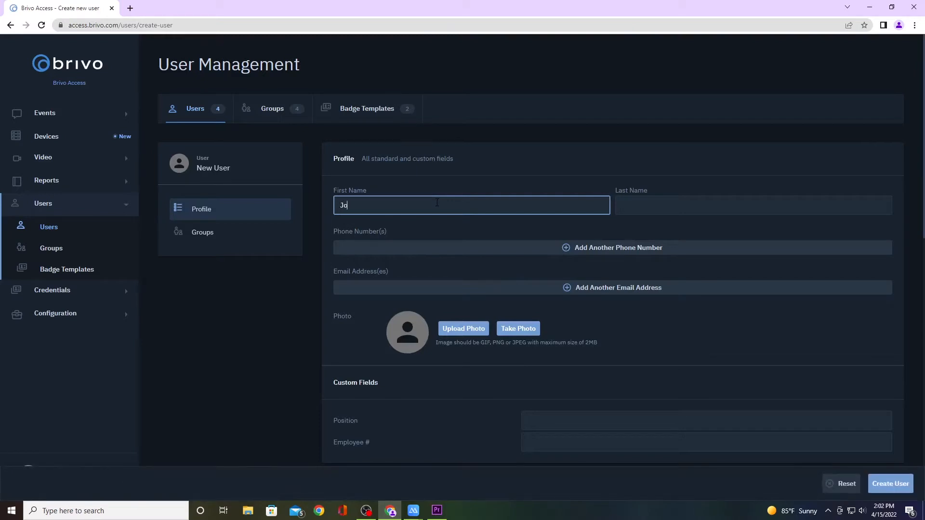
{"action": "type", "text": "hn"}
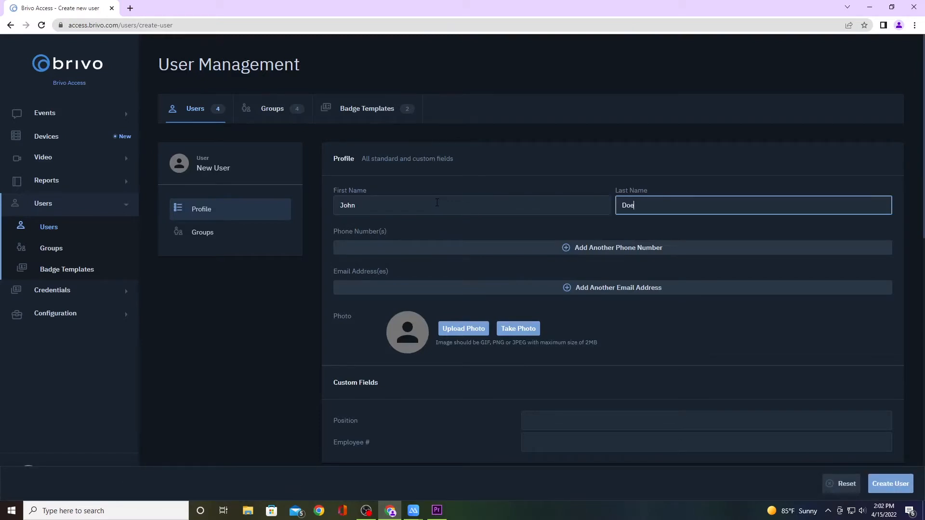
{"action": "left_click", "coordinate": [618, 287]}
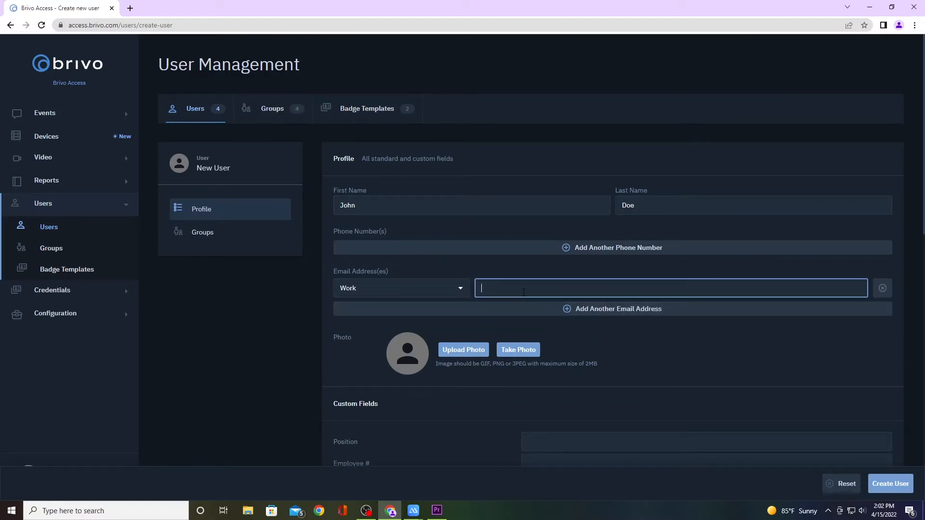
{"action": "type", "text": "t"}
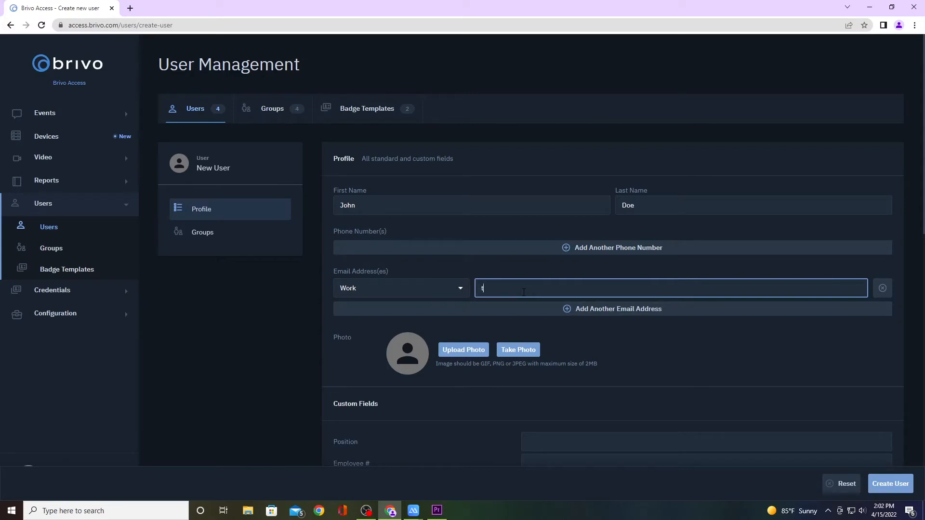
{"action": "type", "text": "est@test."}
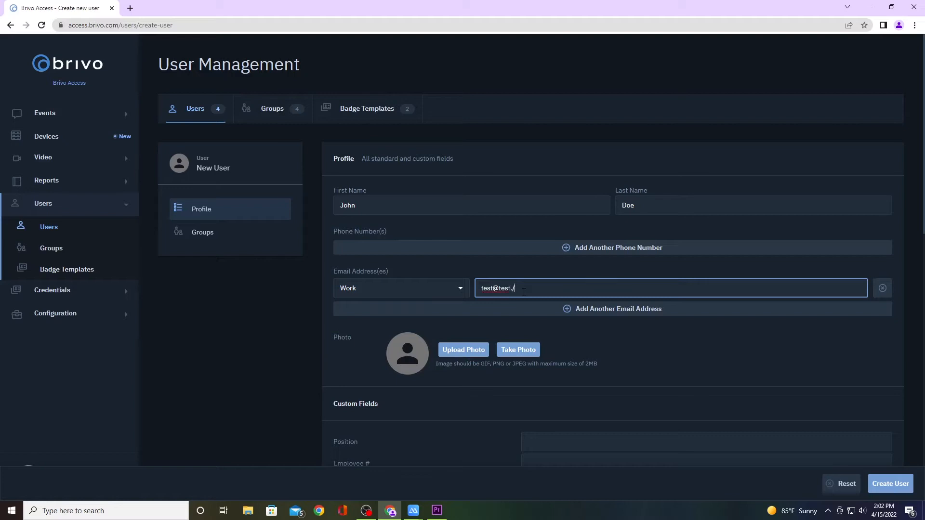
{"action": "type", "text": "com"}
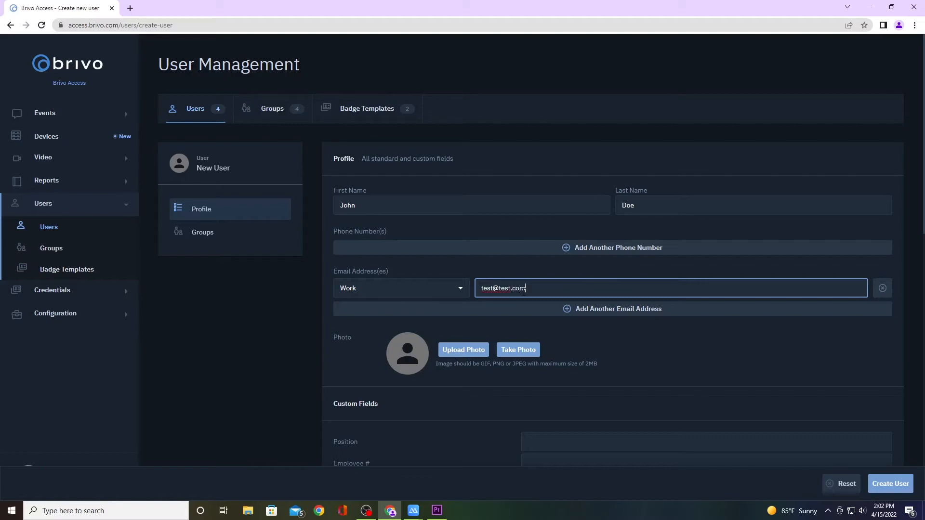
{"action": "scroll", "scroll_direction": "down", "scroll_amount": 3}
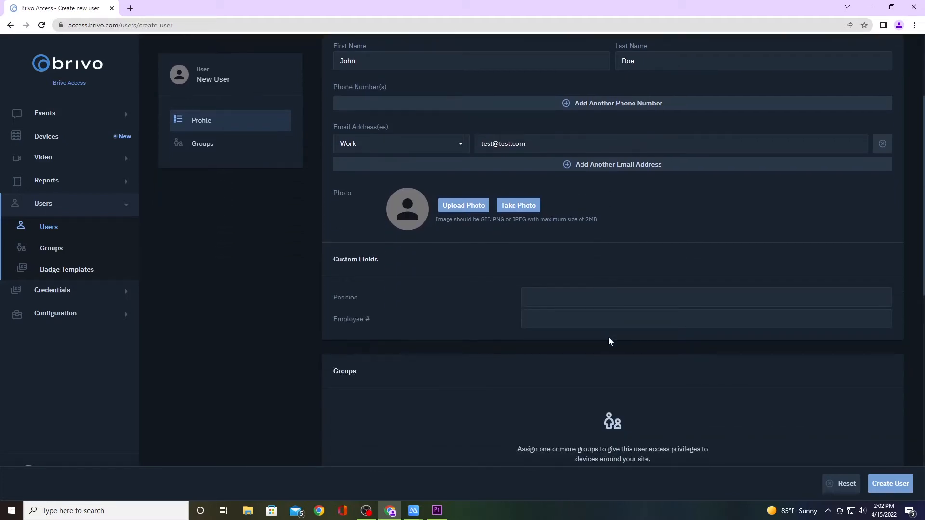
Step: Assign the new user to the Staff group and close the group assignment list
{"action": "left_click", "coordinate": [617, 390]}
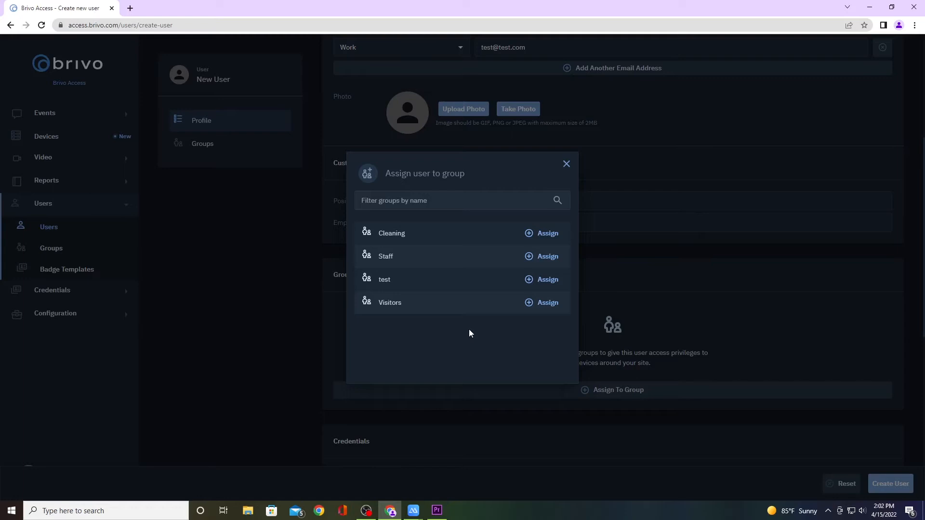
{"action": "mouse_move", "coordinate": [456, 289]}
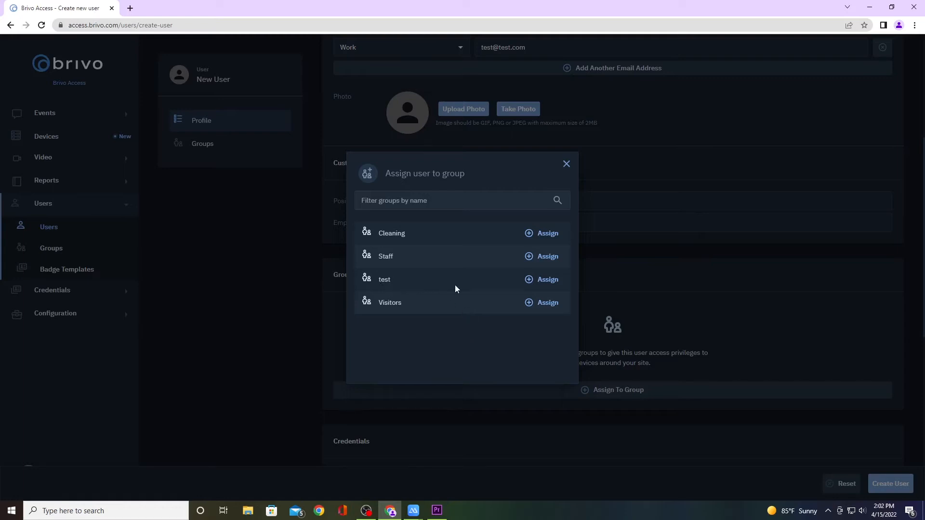
{"action": "left_click", "coordinate": [541, 257]}
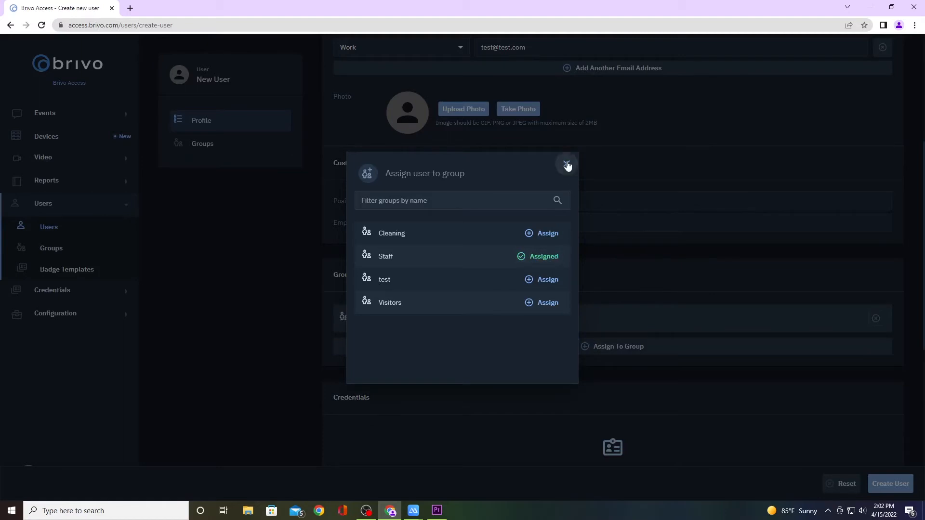
{"action": "left_click", "coordinate": [566, 165]}
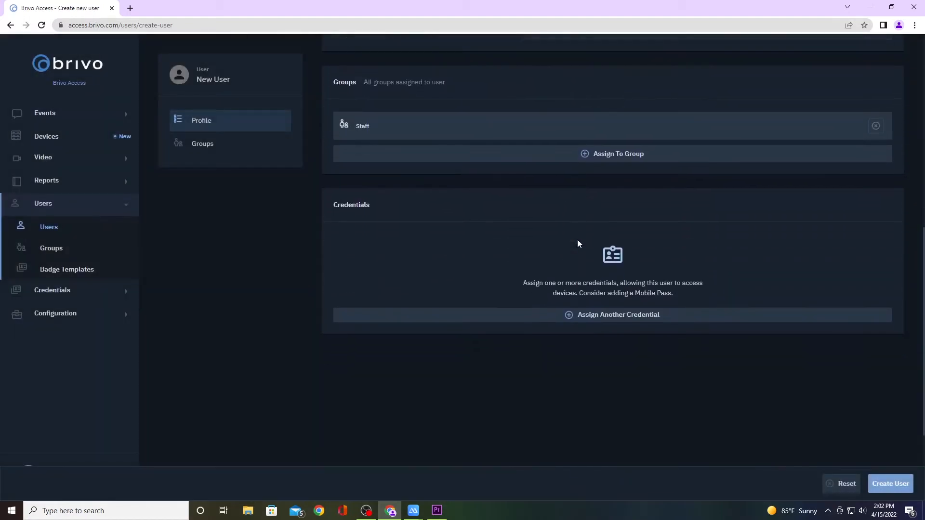
Step: Assign a Brivo Mobile Pass credential with the invite sent to the work email
{"action": "left_click", "coordinate": [613, 314]}
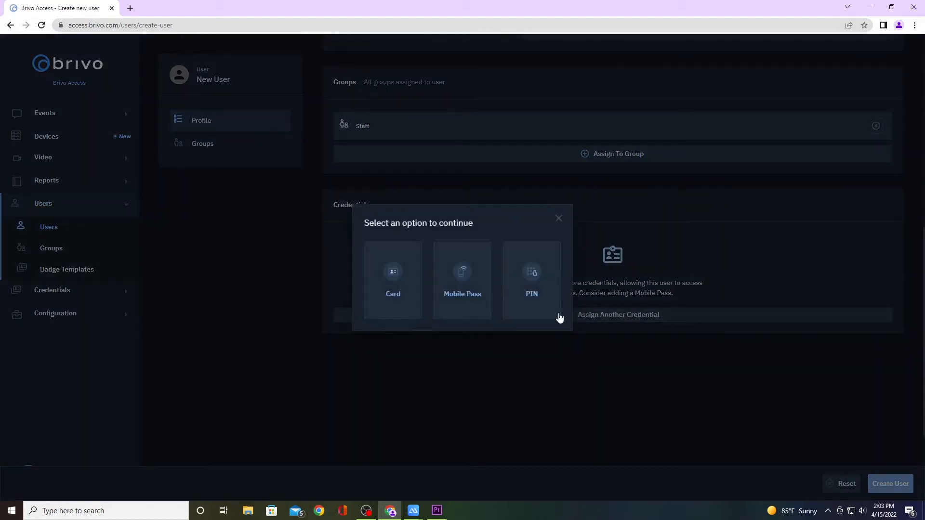
{"action": "mouse_move", "coordinate": [462, 282]}
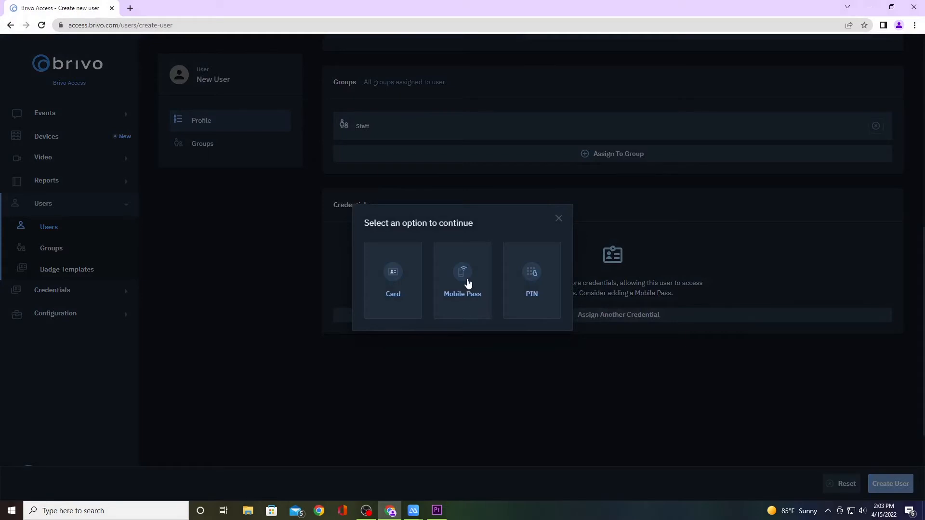
{"action": "left_click", "coordinate": [461, 280]}
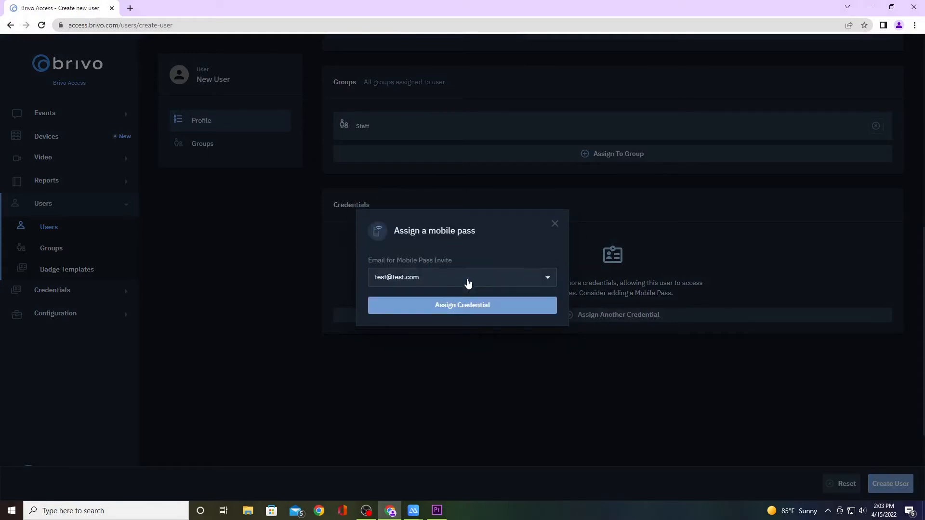
{"action": "left_click", "coordinate": [462, 277]}
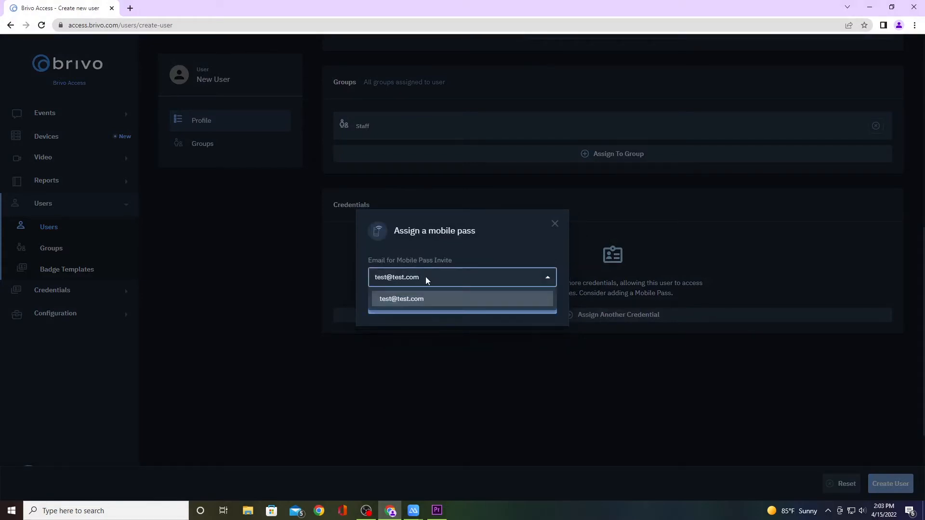
{"action": "mouse_move", "coordinate": [441, 290]}
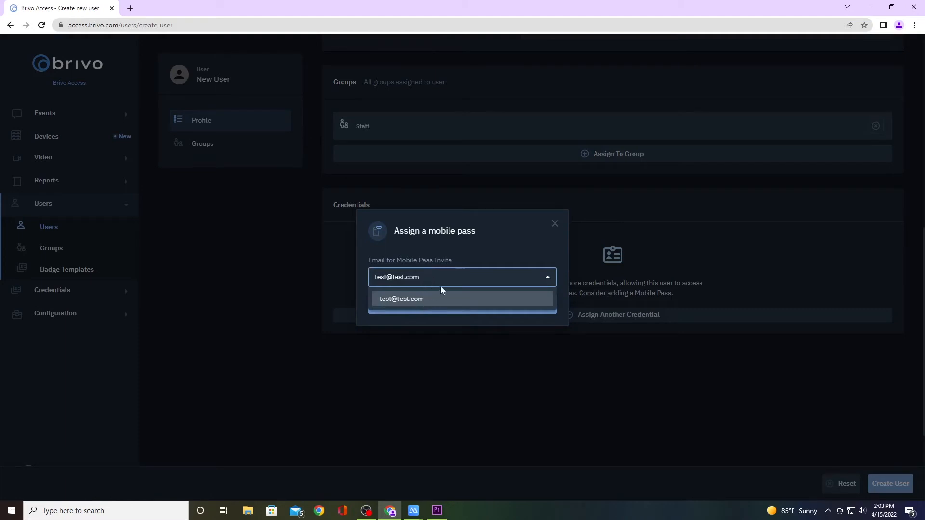
{"action": "mouse_move", "coordinate": [430, 303]}
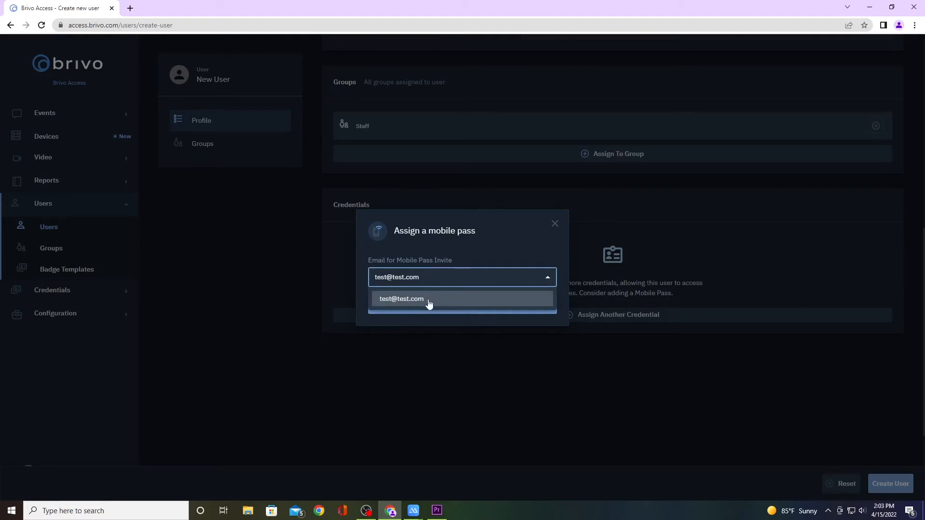
{"action": "left_click", "coordinate": [401, 298]}
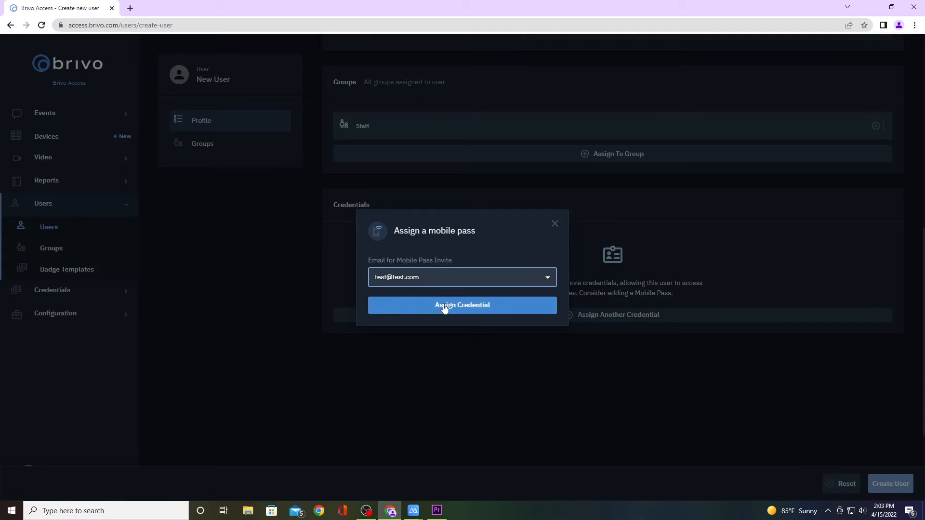
{"action": "left_click", "coordinate": [462, 305]}
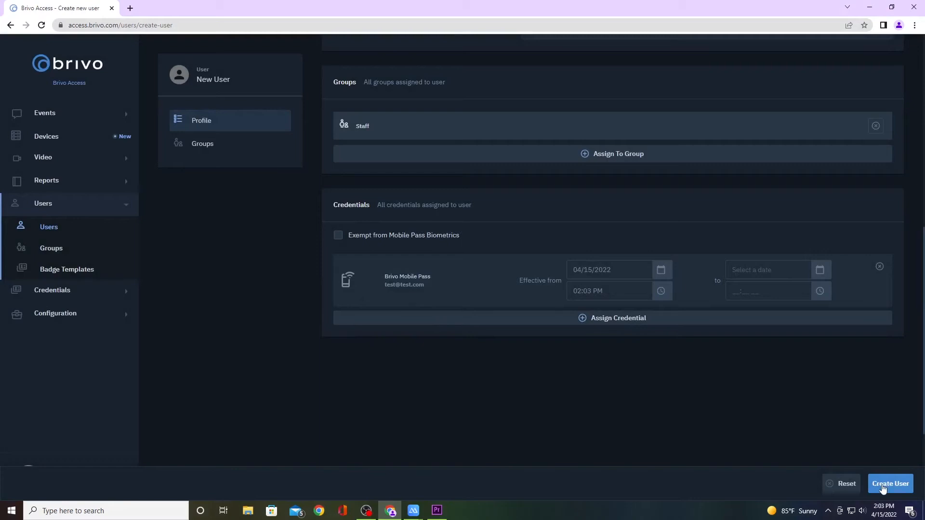
Step: Create the John Doe user and reinstate the initially suspended account to active
{"action": "left_click", "coordinate": [889, 484]}
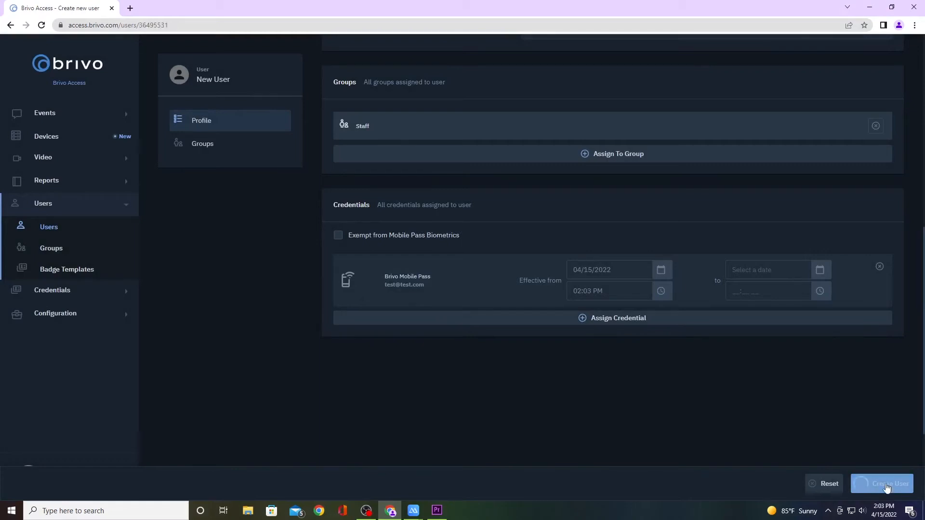
{"action": "left_click", "coordinate": [881, 482]}
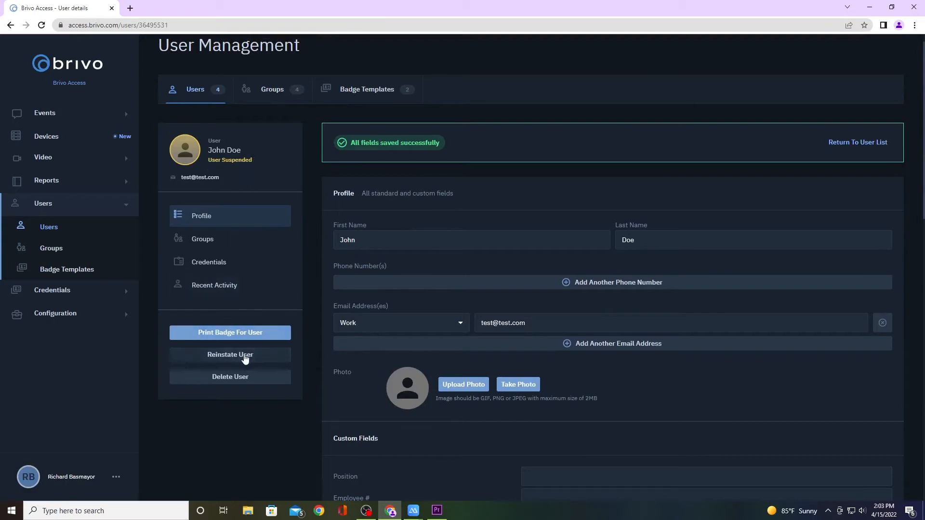
{"action": "left_click", "coordinate": [231, 355]}
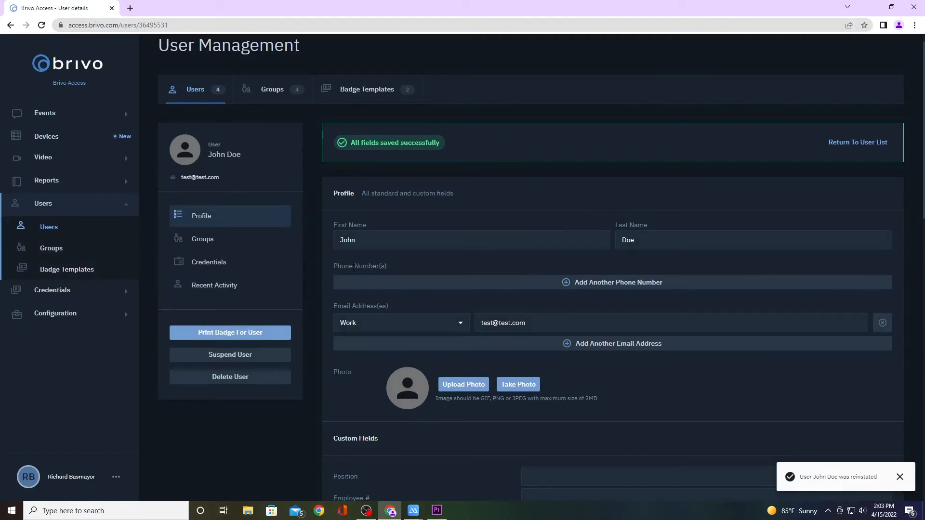
{"action": "mouse_move", "coordinate": [311, 267]}
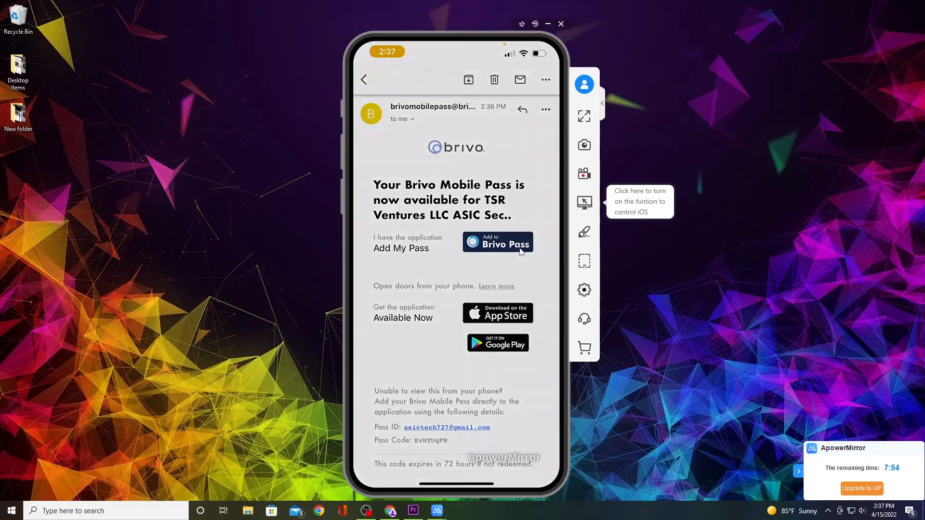
Step: Follow Add to Brivo Pass from the invite email and install the Brivo Mobile Pass app
{"action": "left_click", "coordinate": [497, 243]}
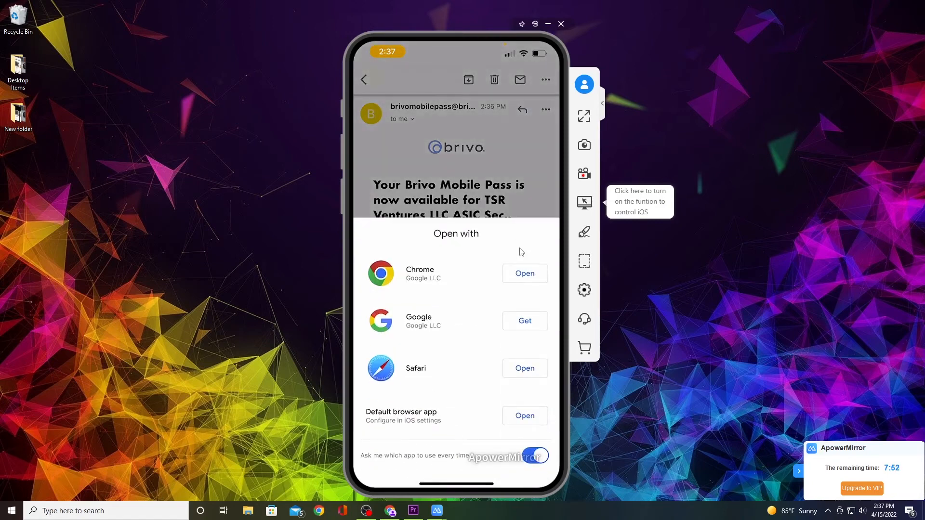
{"action": "left_click", "coordinate": [524, 272]}
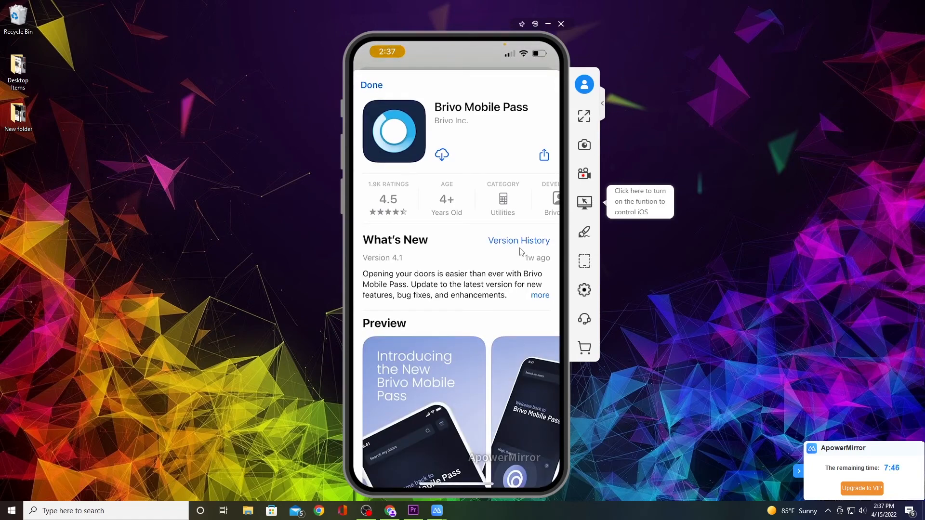
{"action": "left_click", "coordinate": [442, 155]}
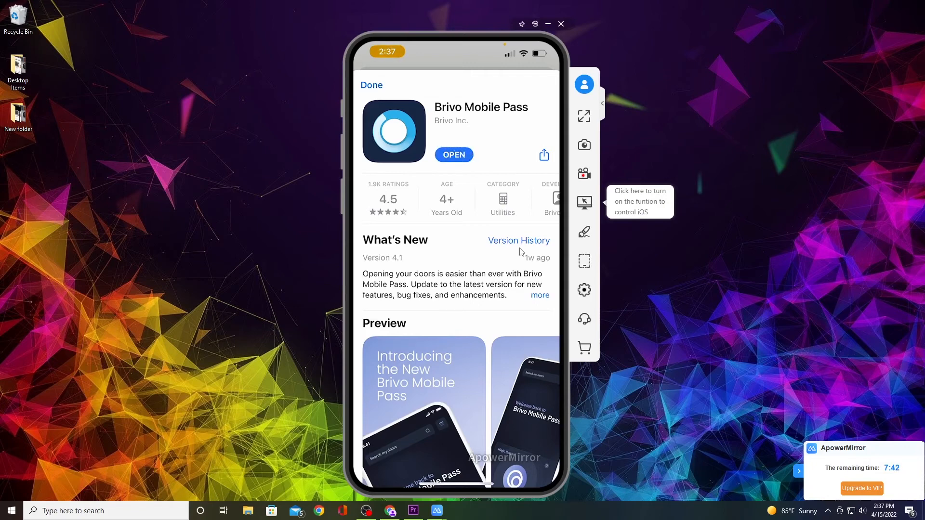
Step: Launch Brivo Mobile Pass, pass Get Started, and add the pass again from the email
{"action": "left_click", "coordinate": [454, 154]}
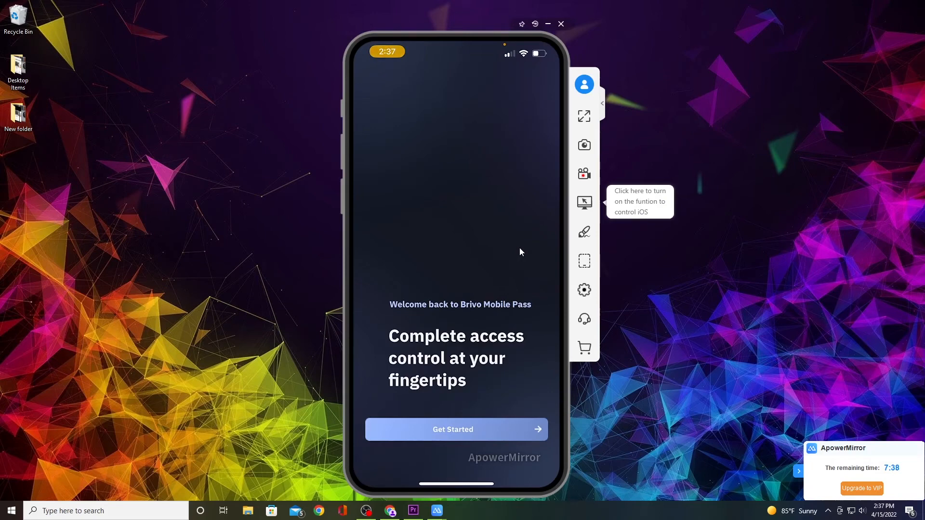
{"action": "left_click", "coordinate": [456, 428]}
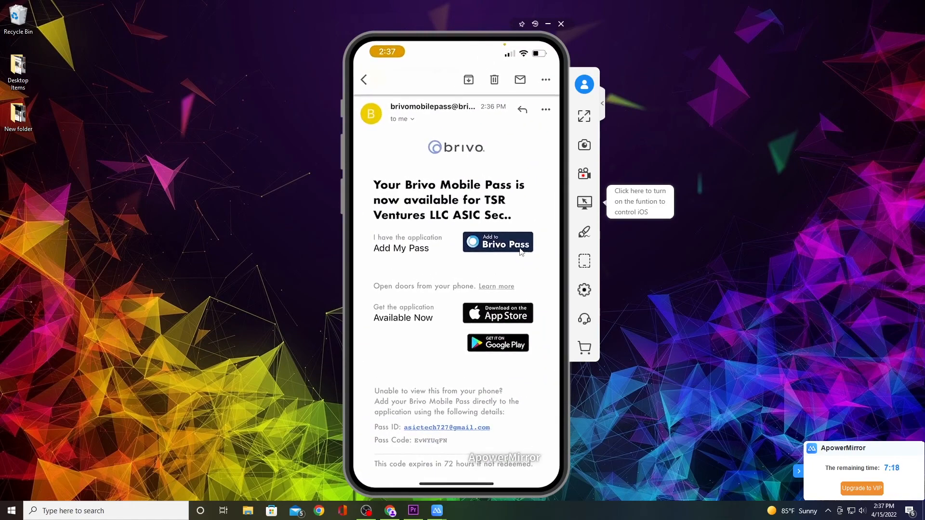
{"action": "left_click", "coordinate": [497, 242]}
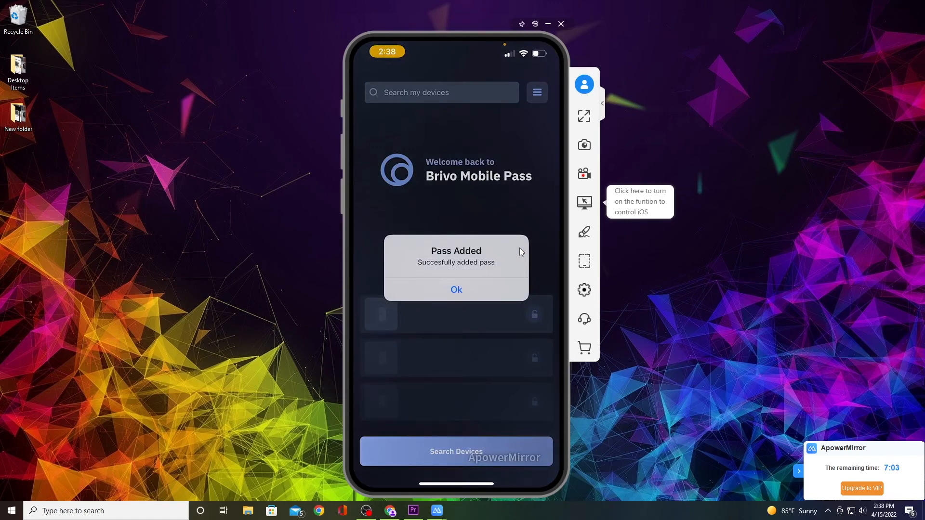
Step: Dismiss the pass-added confirmation and unlock Front Door Demo by agreeing to Facility Safety
{"action": "left_click", "coordinate": [456, 290]}
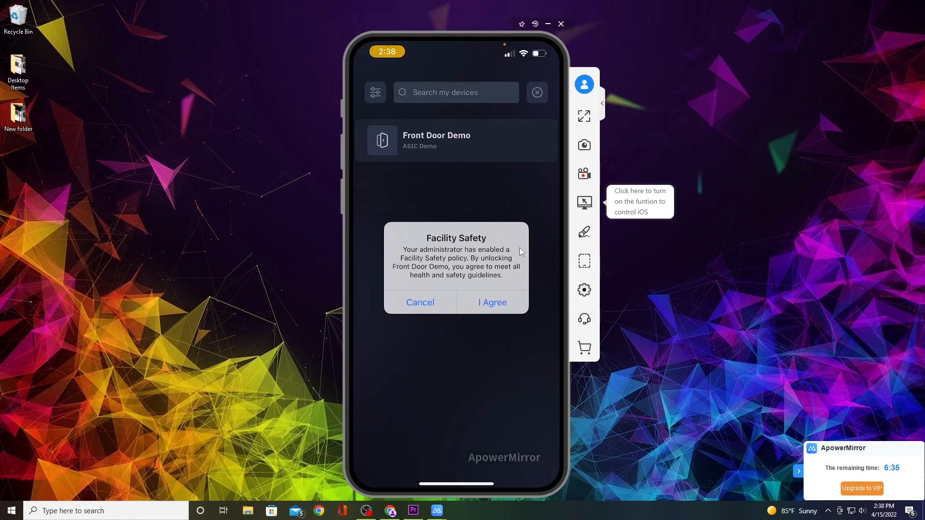
{"action": "left_click", "coordinate": [493, 302]}
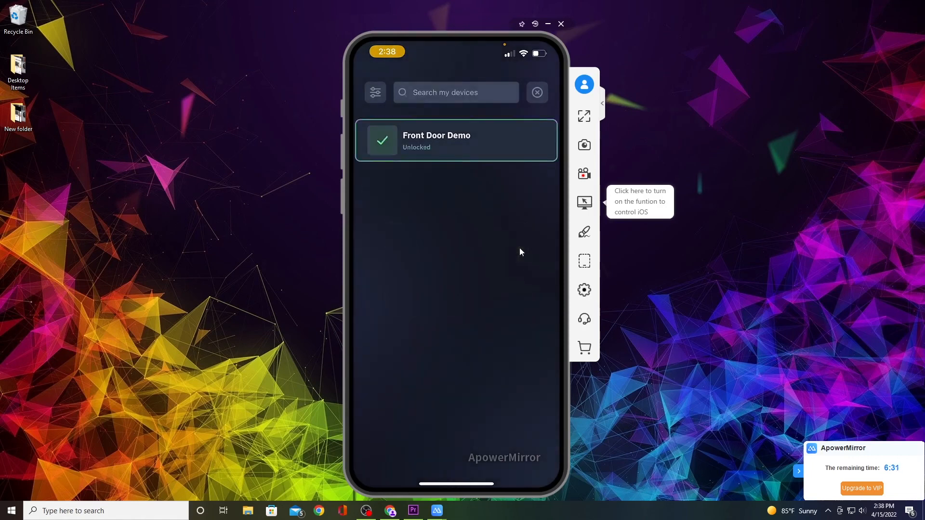